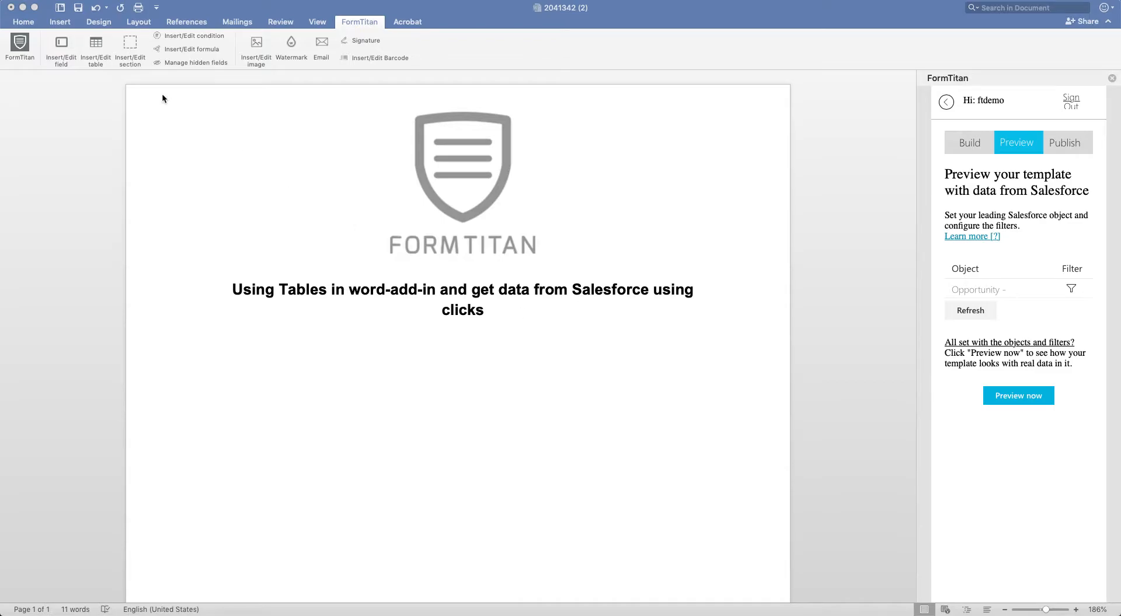
pyautogui.moveTo(929, 306)
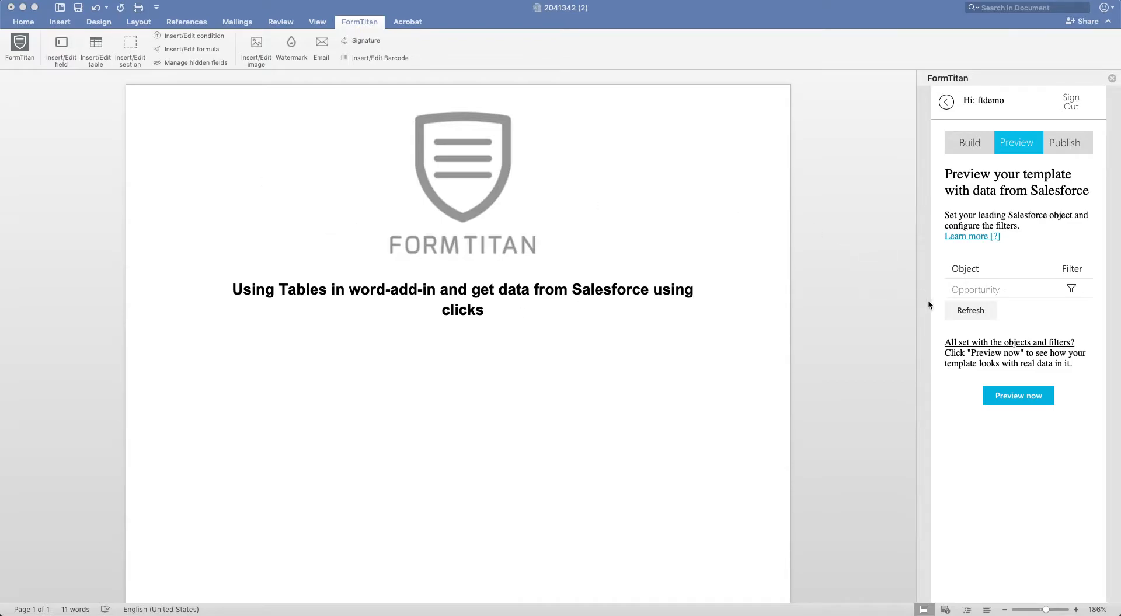
# Refresh the FormTitan preview so it reports no Salesforce objects or filters yet
pyautogui.click(970, 311)
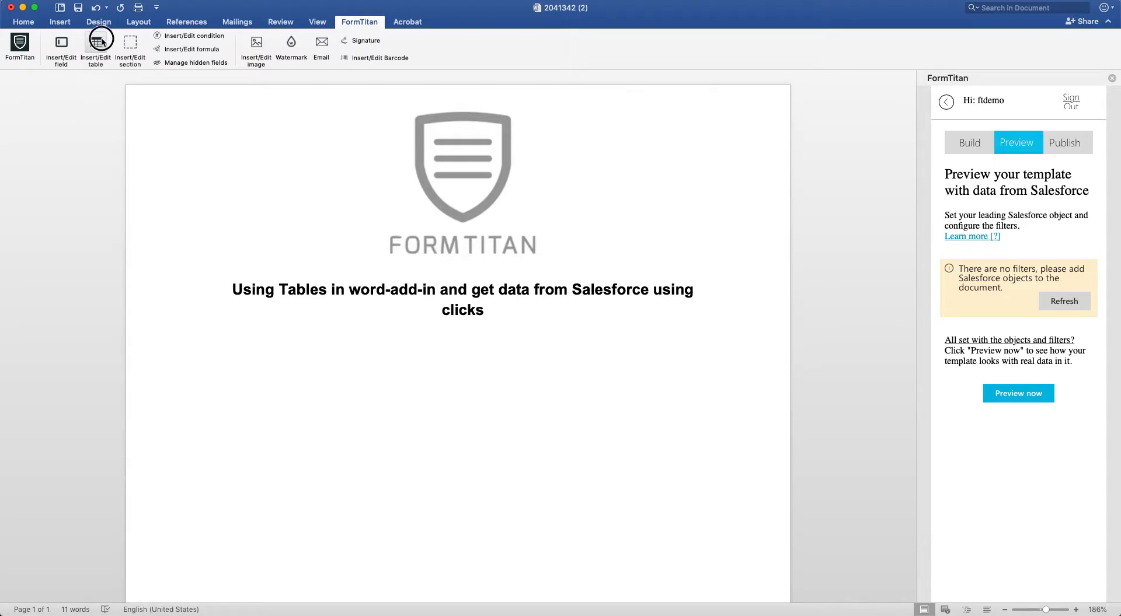
# Begin a FormTitan Insert Table setup using Opportunity as the Salesforce object
pyautogui.click(1017, 394)
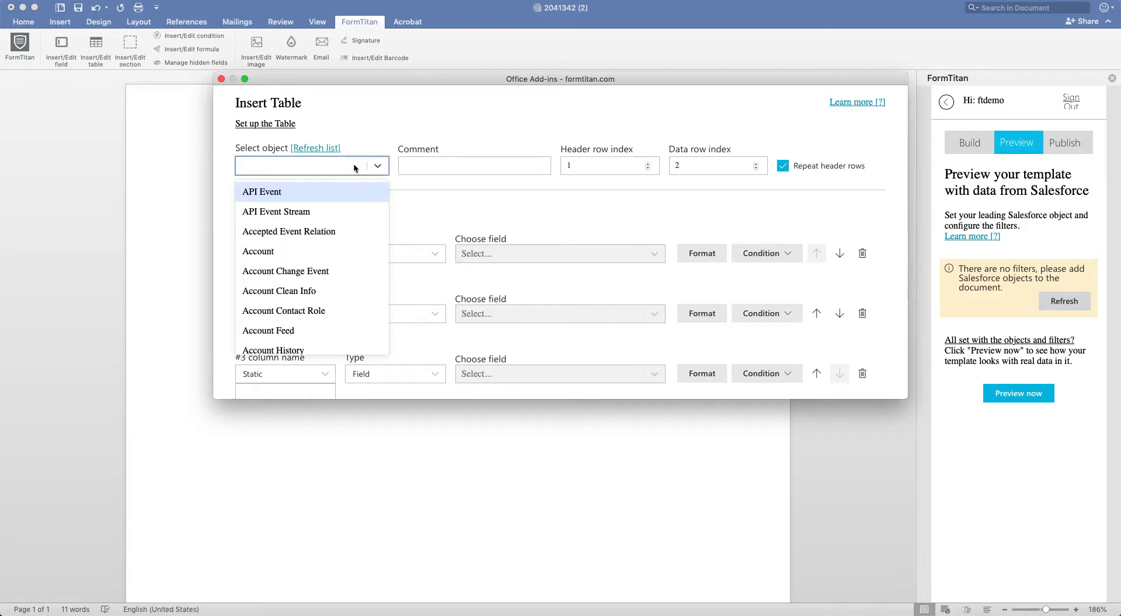
pyautogui.write('opp')
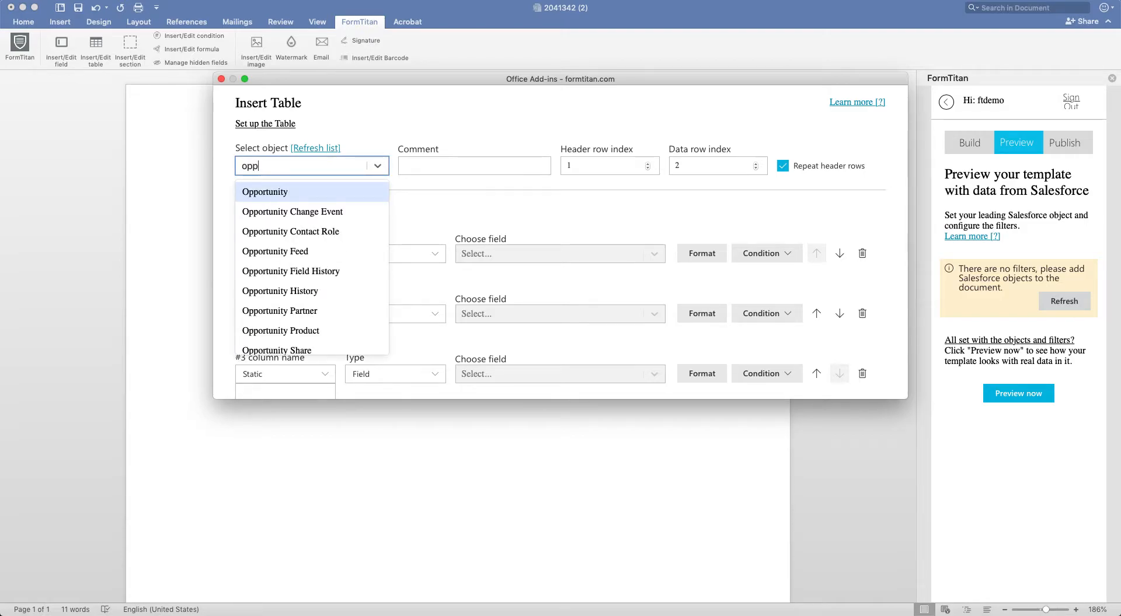
pyautogui.click(265, 192)
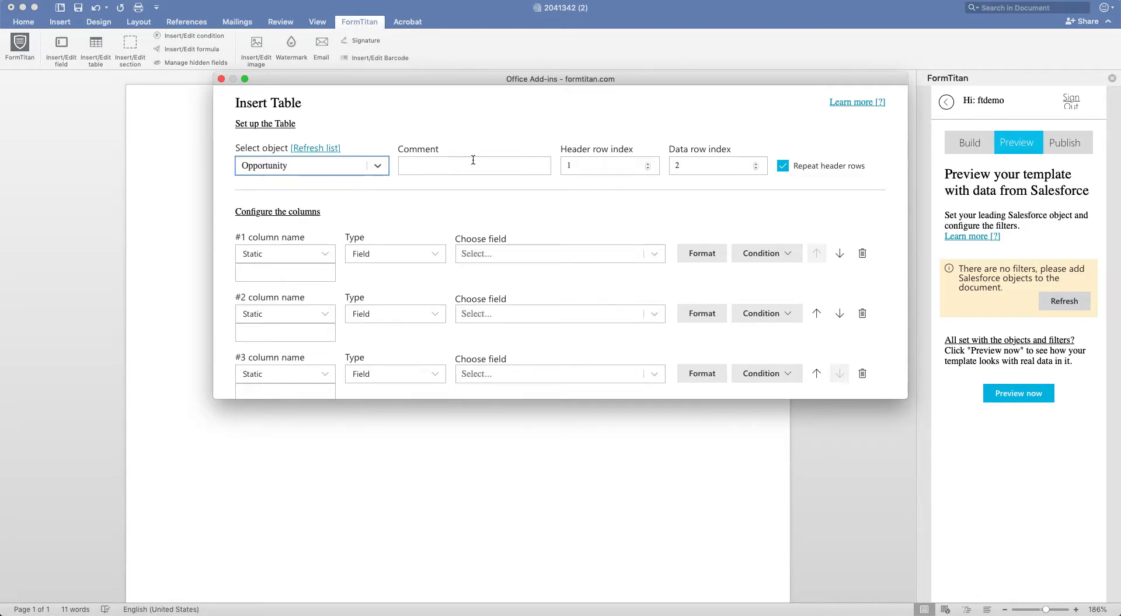
# Give the columns static names: Opportunity Name, Account and Opportunity Stage
pyautogui.click(284, 191)
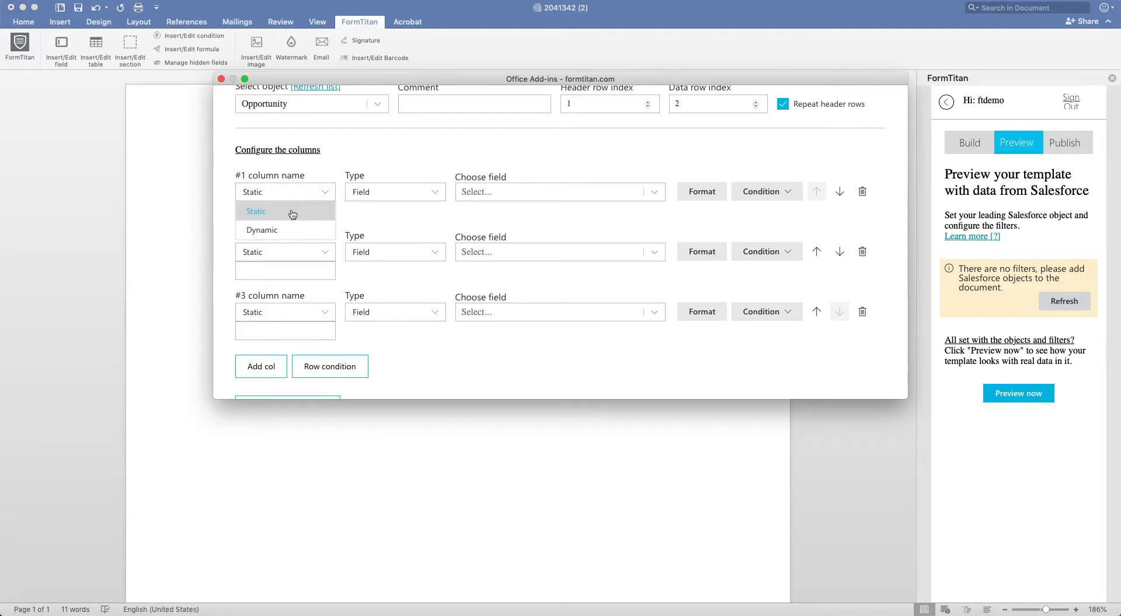
pyautogui.click(255, 211)
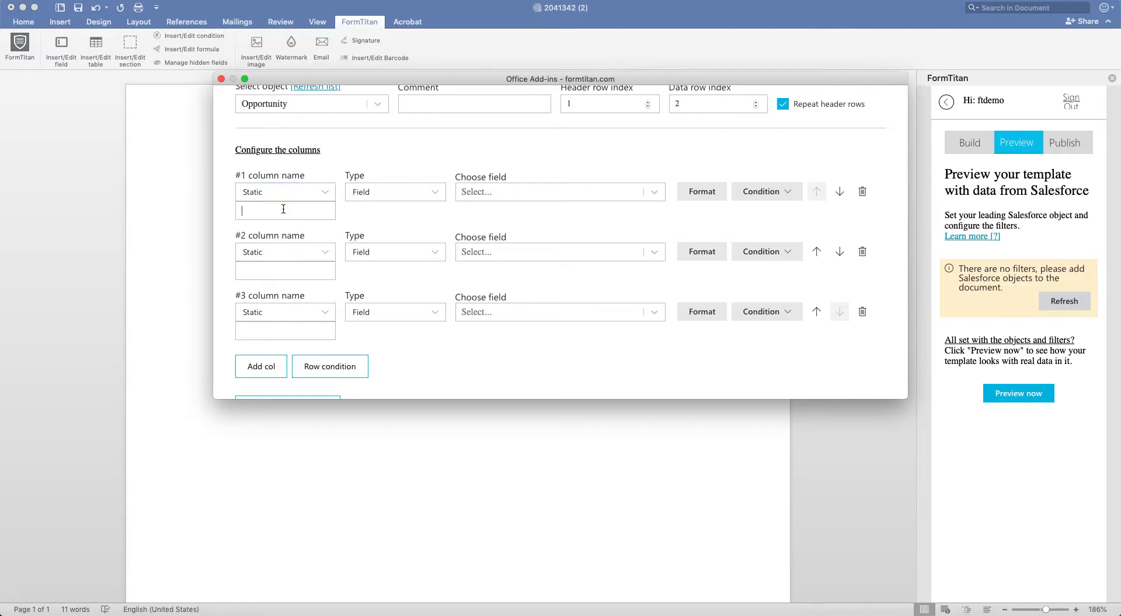
pyautogui.write('Opportunity Name')
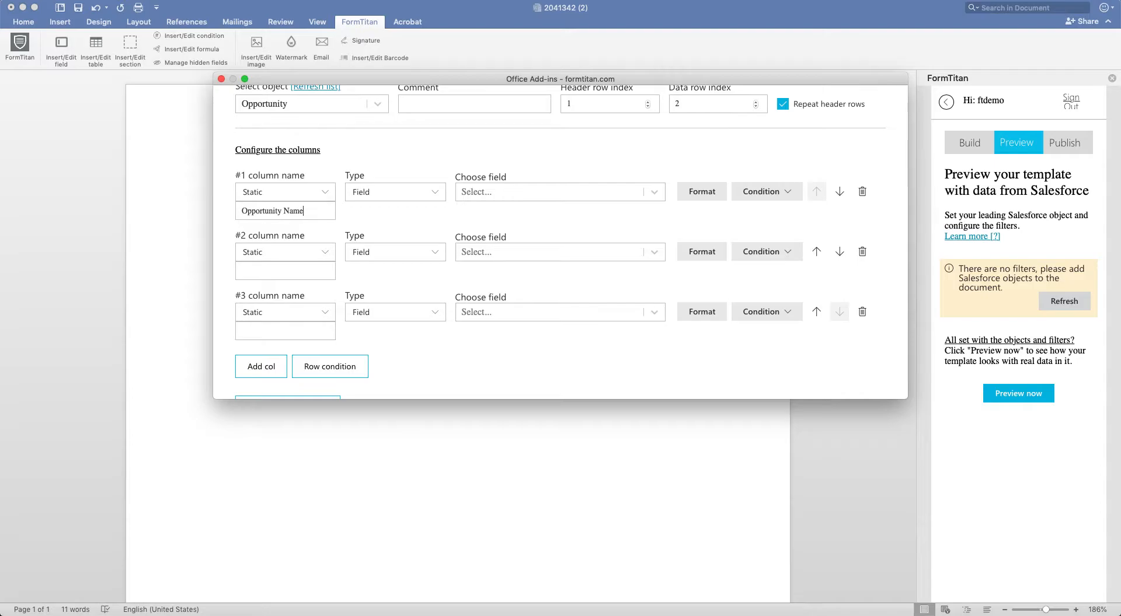
pyautogui.write('Account')
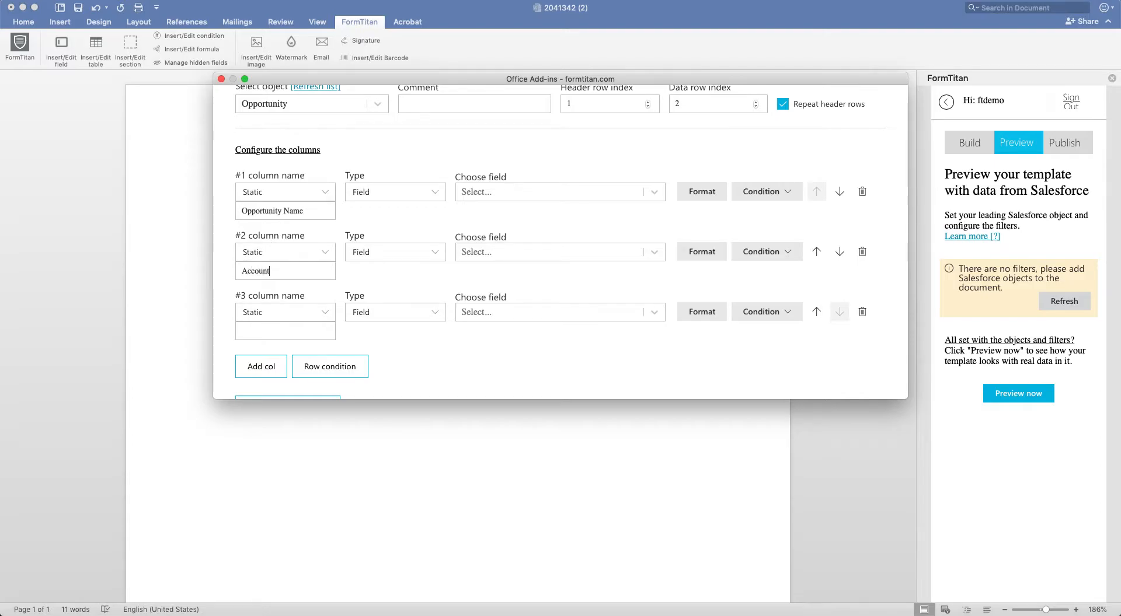
pyautogui.write('Oppor')
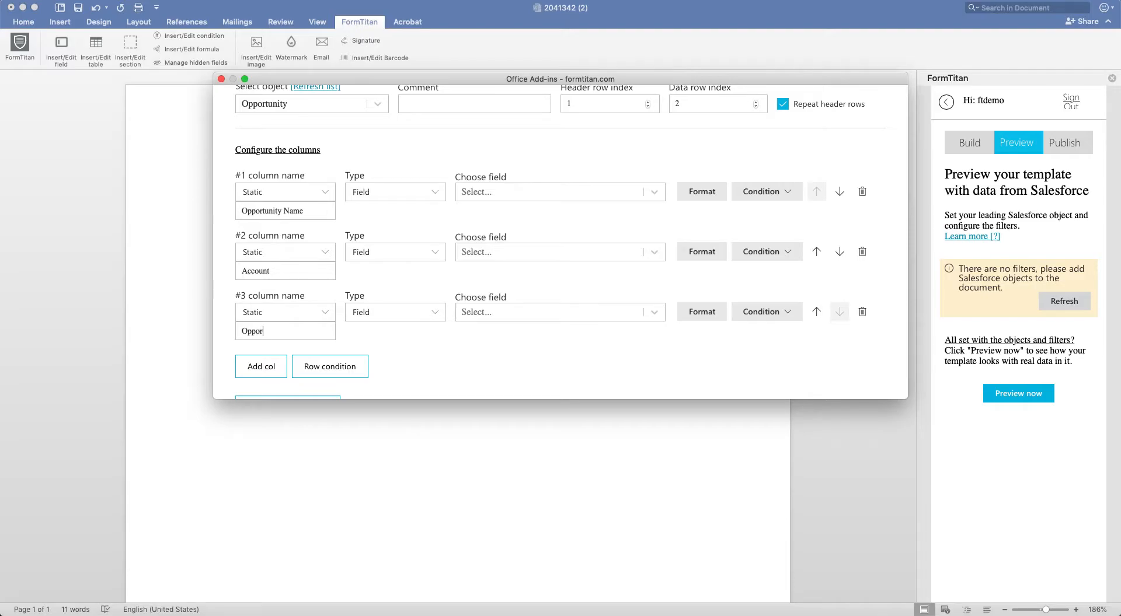
pyautogui.write('Opportunity Stage')
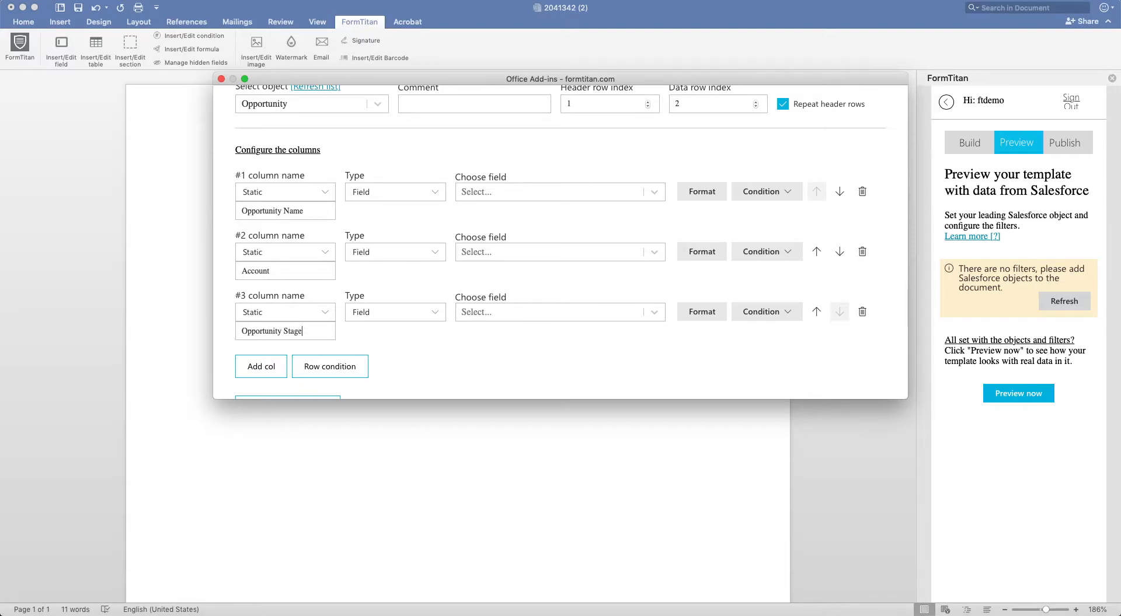
# Bind the columns to fields Name, Account ID and Stage, then insert the table
pyautogui.click(558, 192)
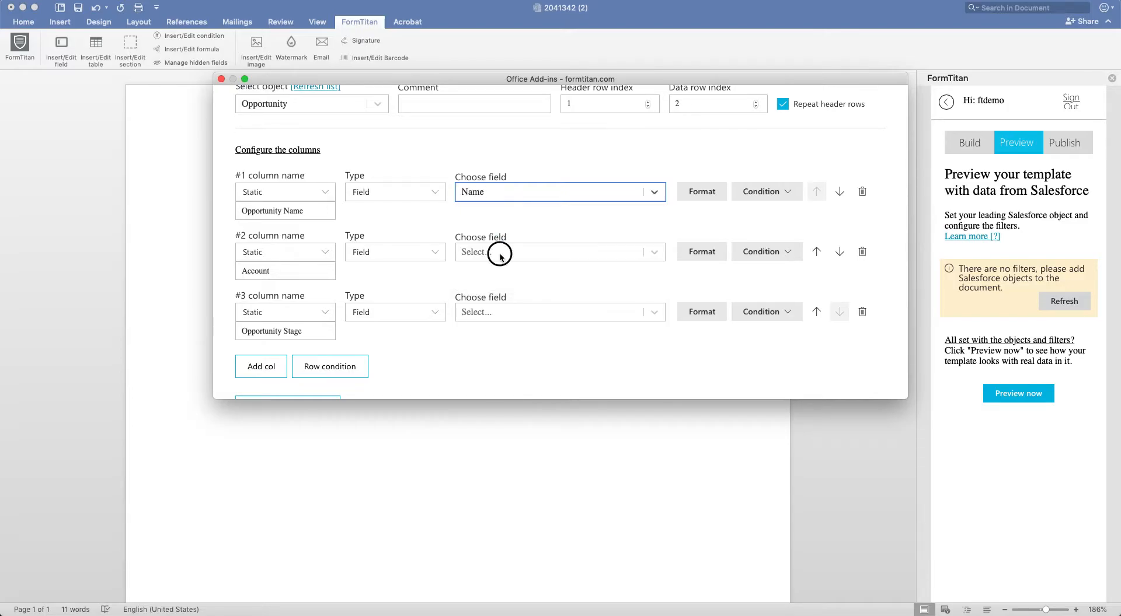
pyautogui.click(560, 252)
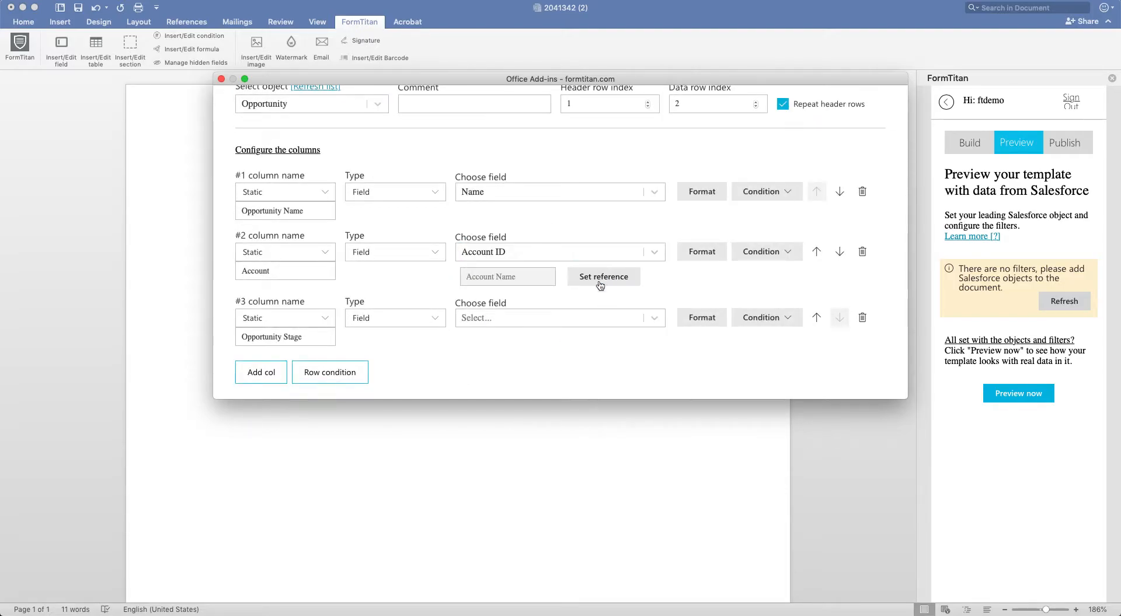
pyautogui.write('stag')
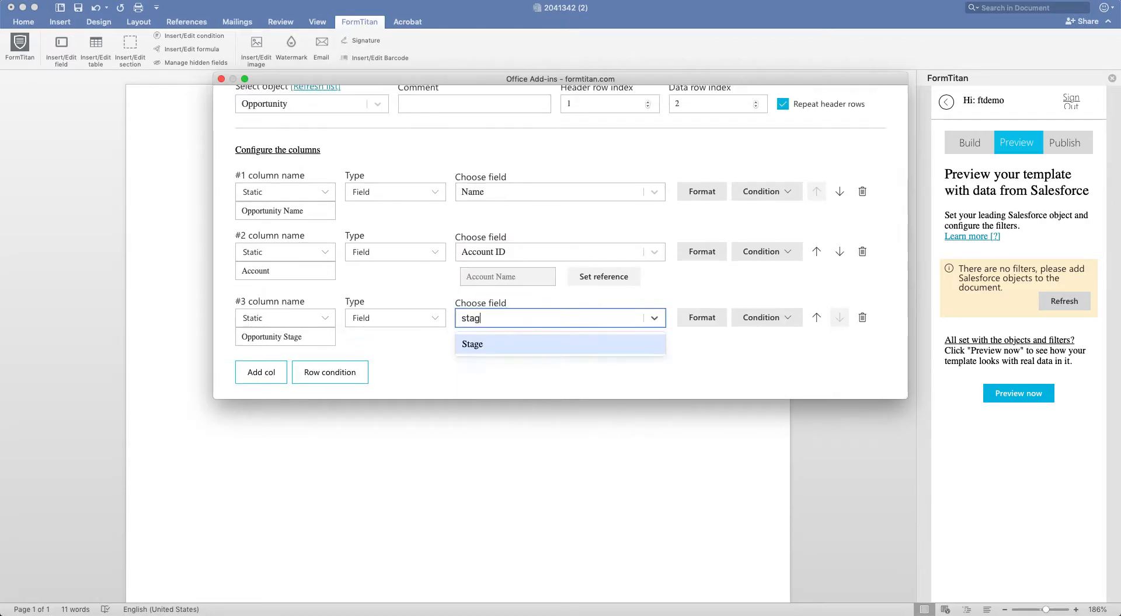
pyautogui.click(472, 343)
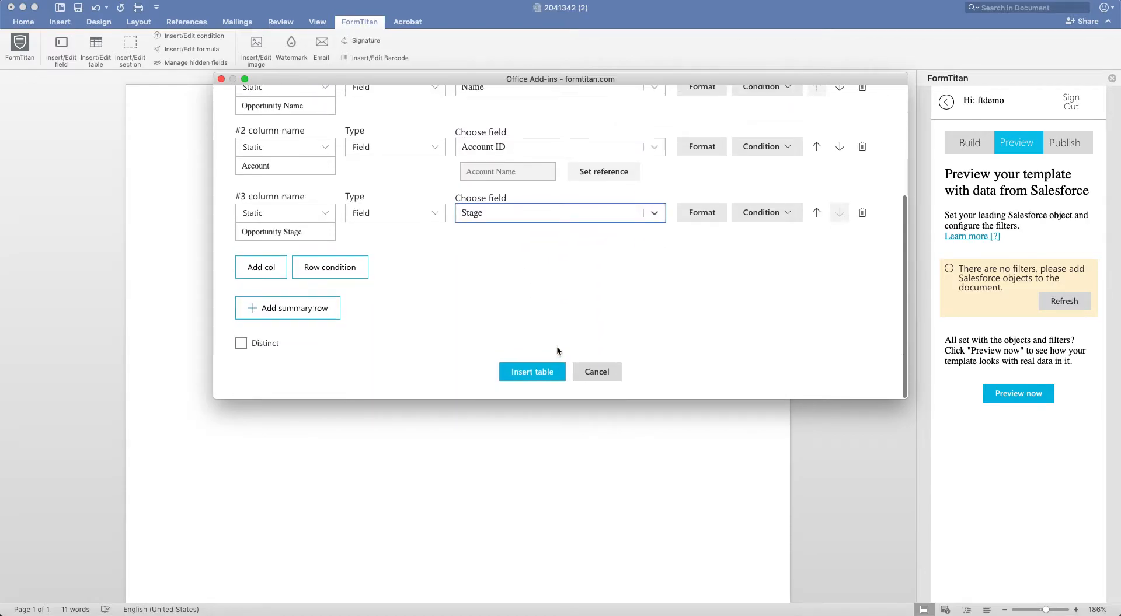
pyautogui.click(531, 372)
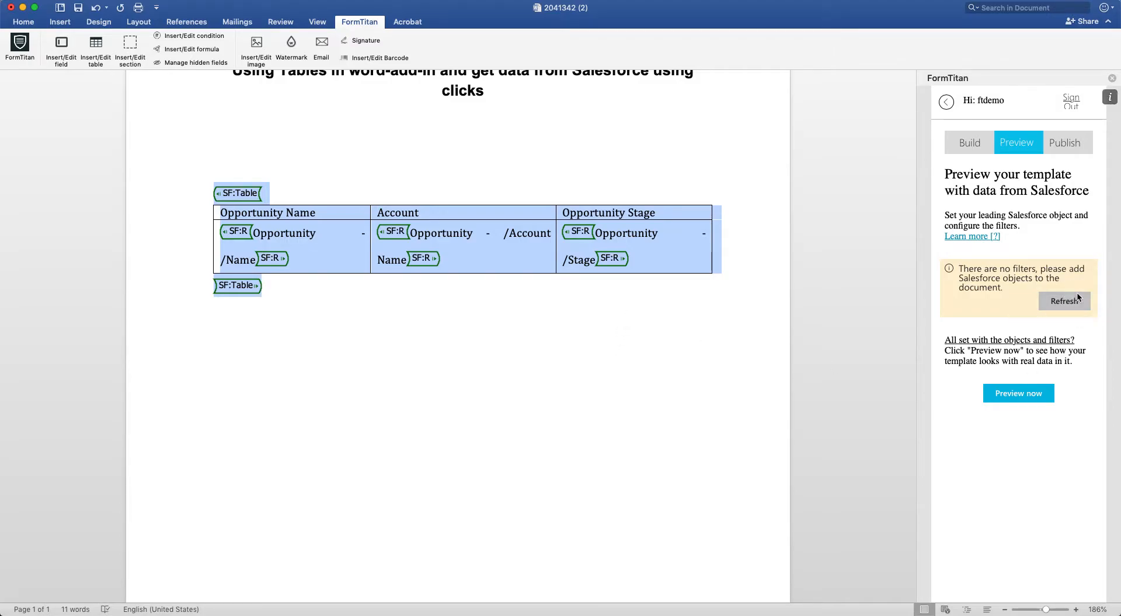
# Save a condition-free Opportunity filter matching All records with a 1000-record limit
pyautogui.click(1065, 301)
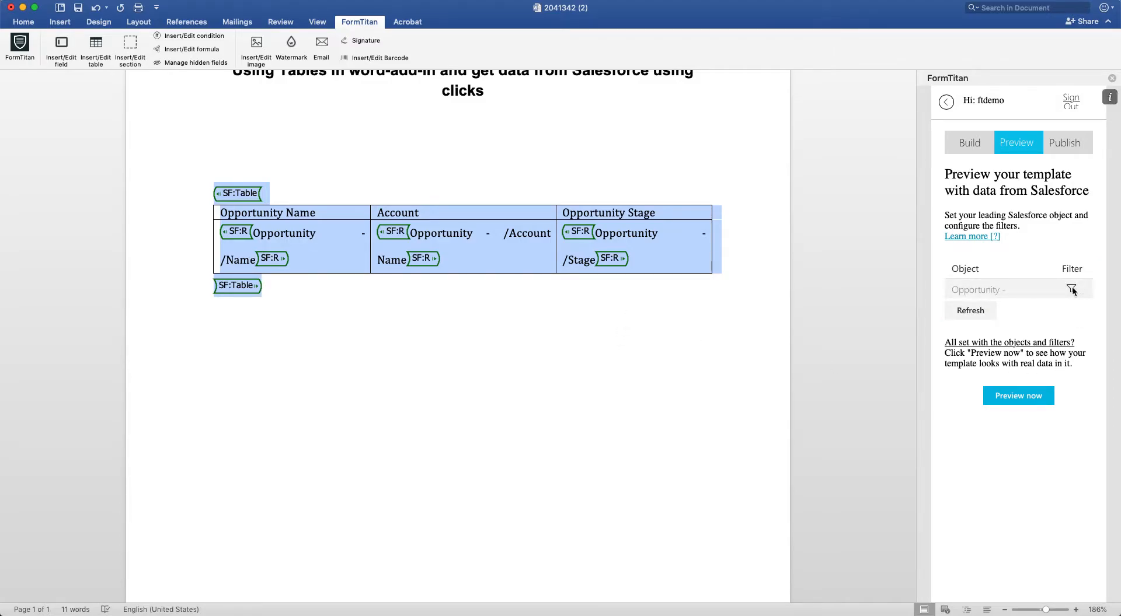
pyautogui.click(1071, 289)
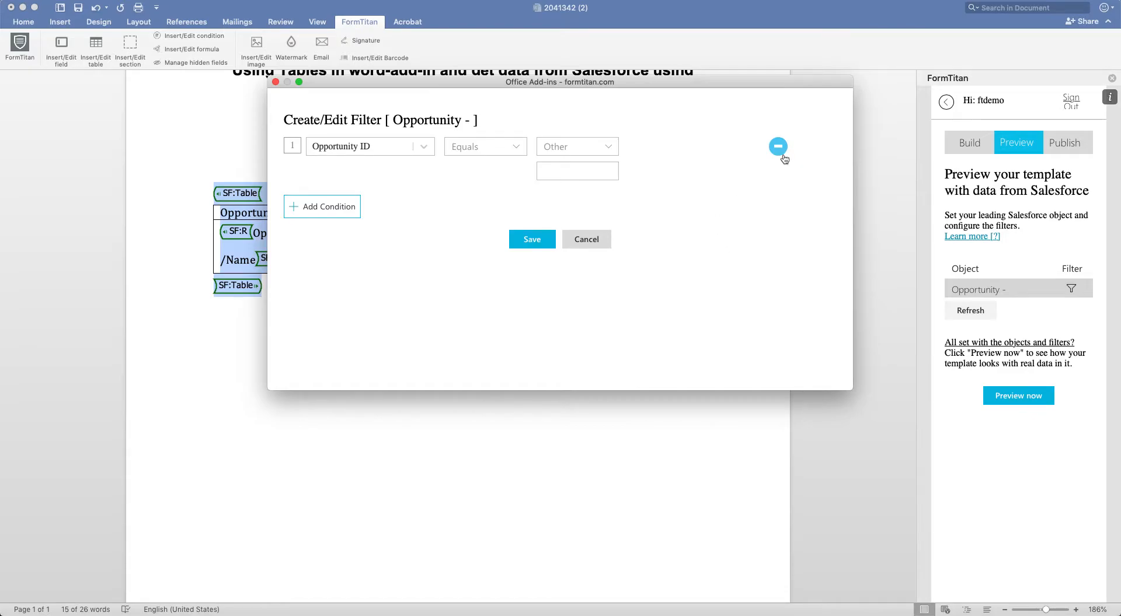
pyautogui.moveTo(637, 125)
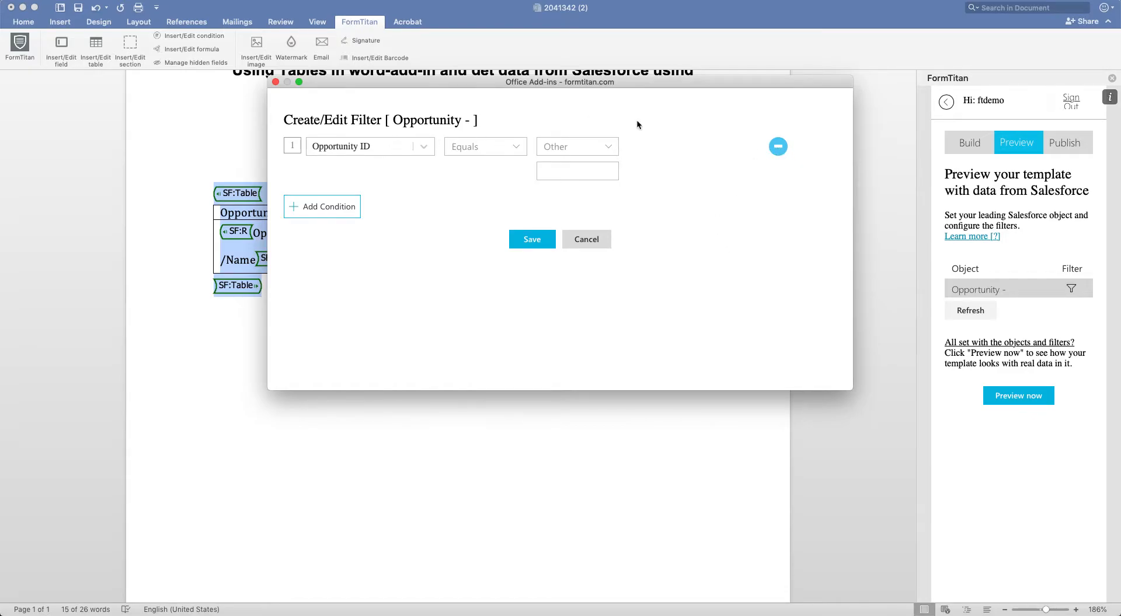
pyautogui.moveTo(795, 150)
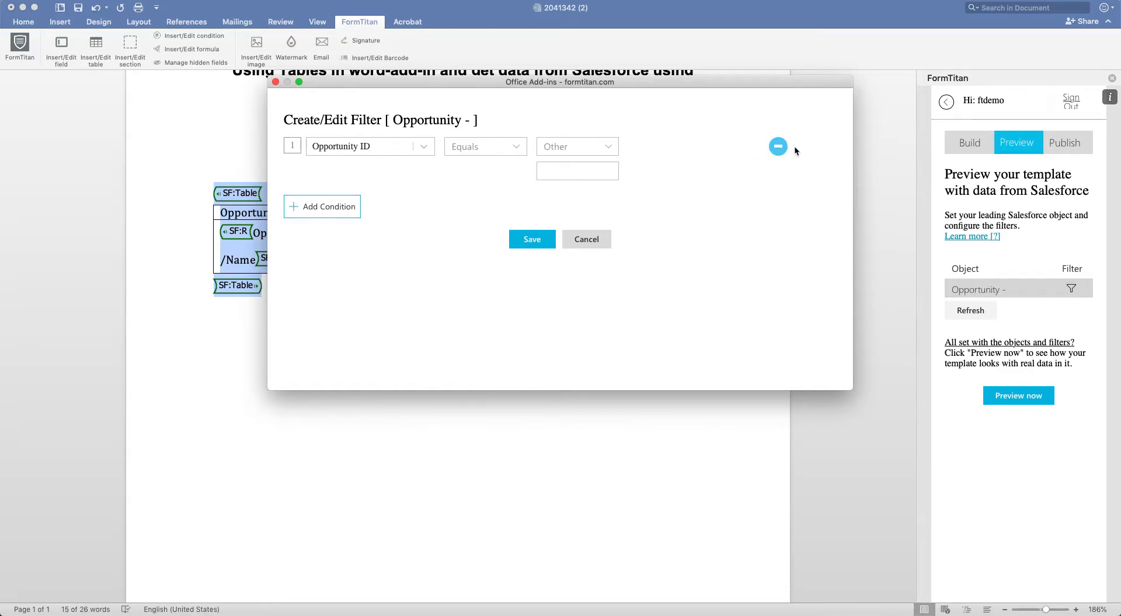
pyautogui.click(778, 147)
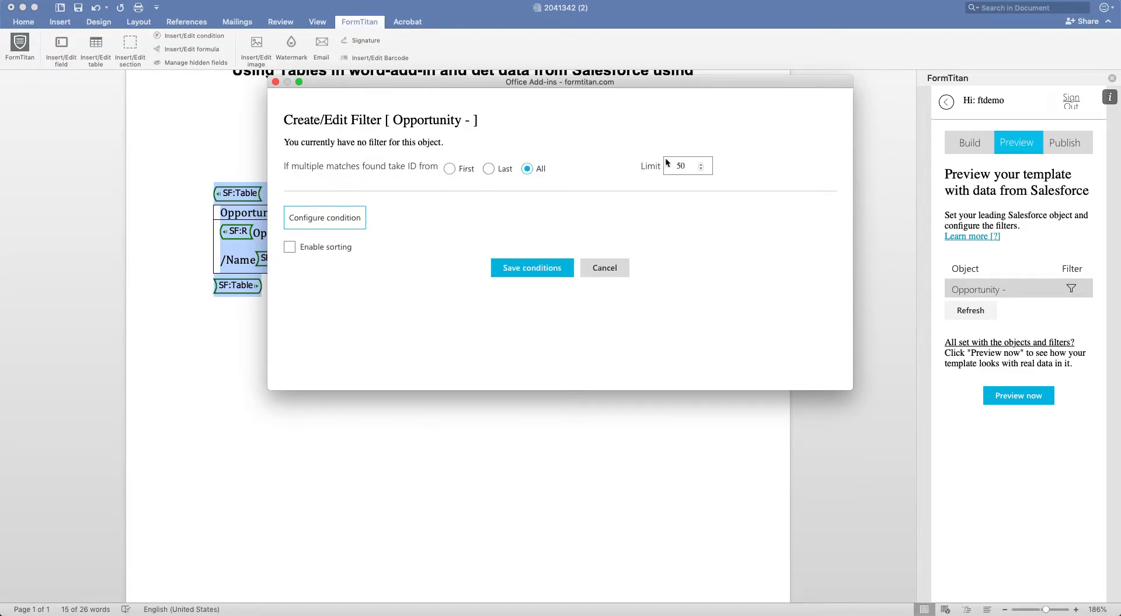
pyautogui.write('1000')
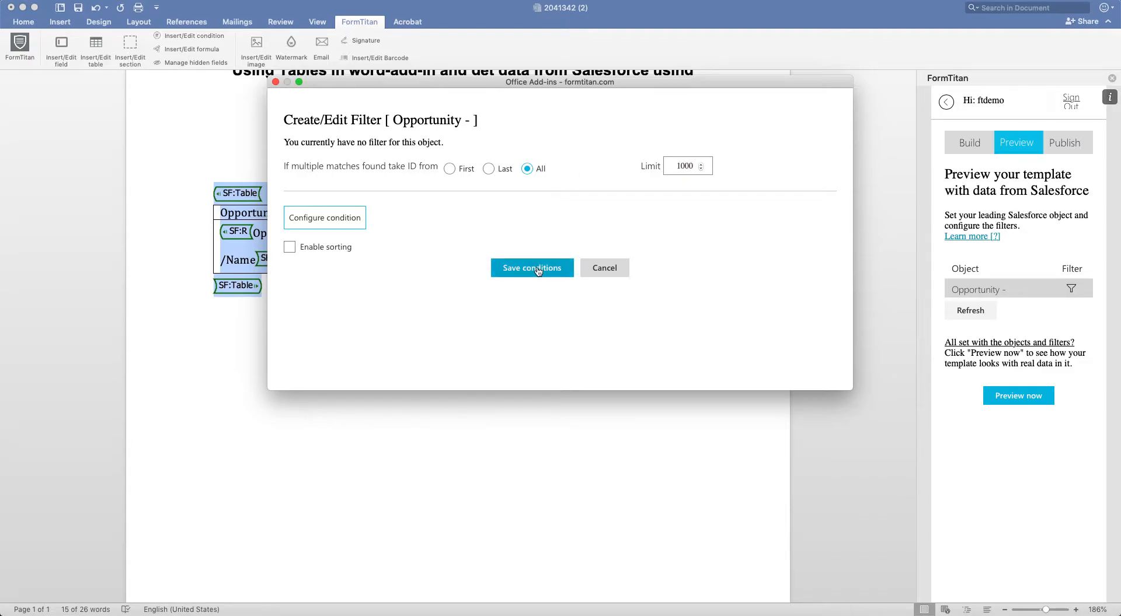
pyautogui.click(532, 268)
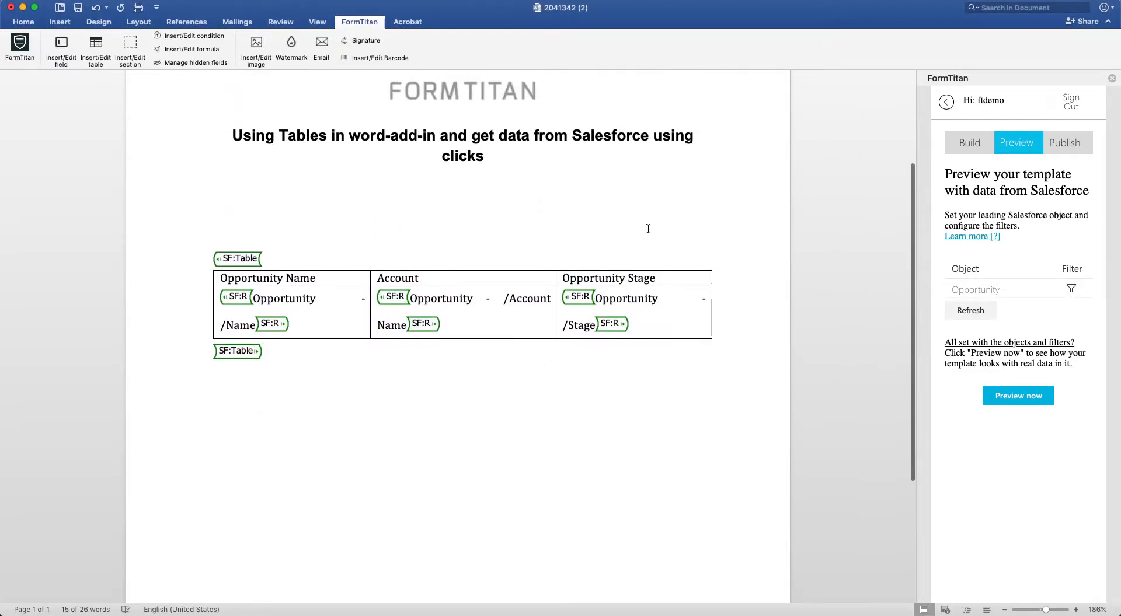
# Generate the filled Salesforce opportunity preview document and maximize its window
pyautogui.click(1017, 395)
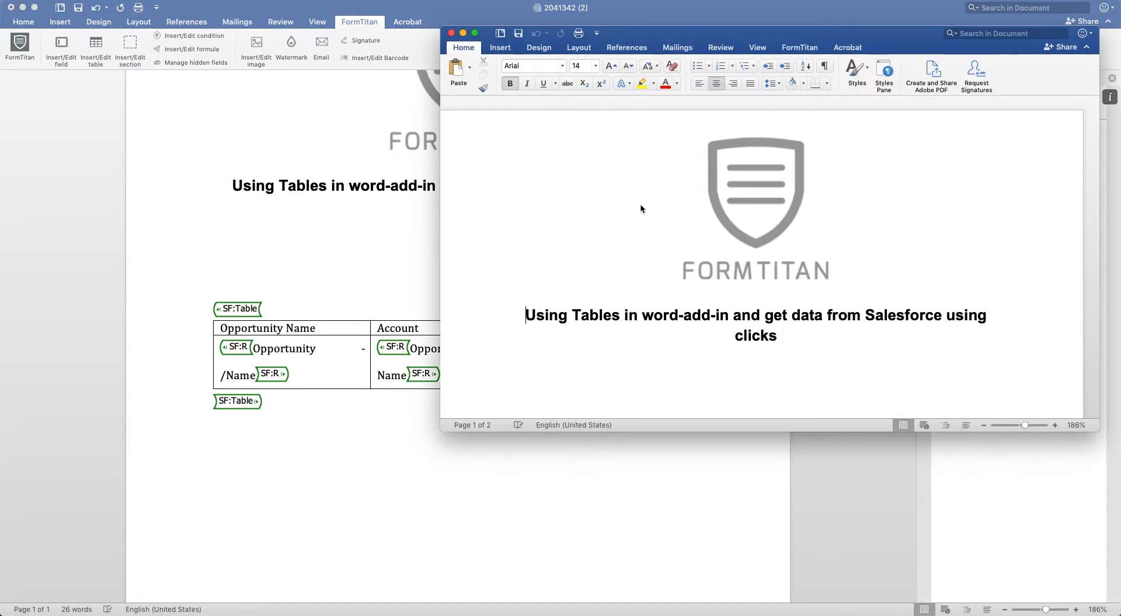
pyautogui.scroll(-3)
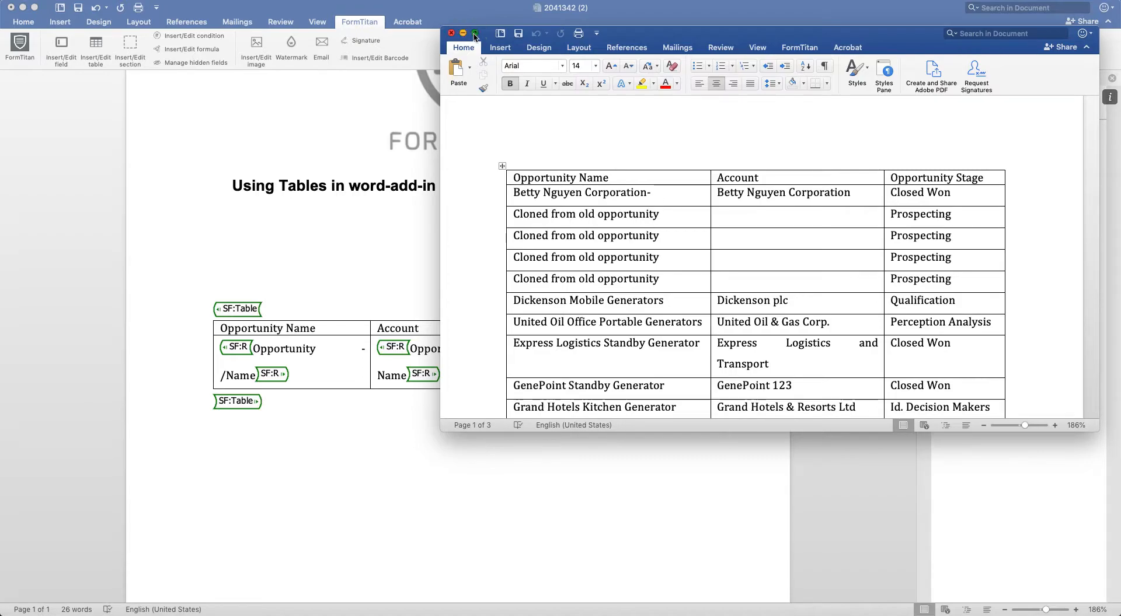
pyautogui.click(451, 34)
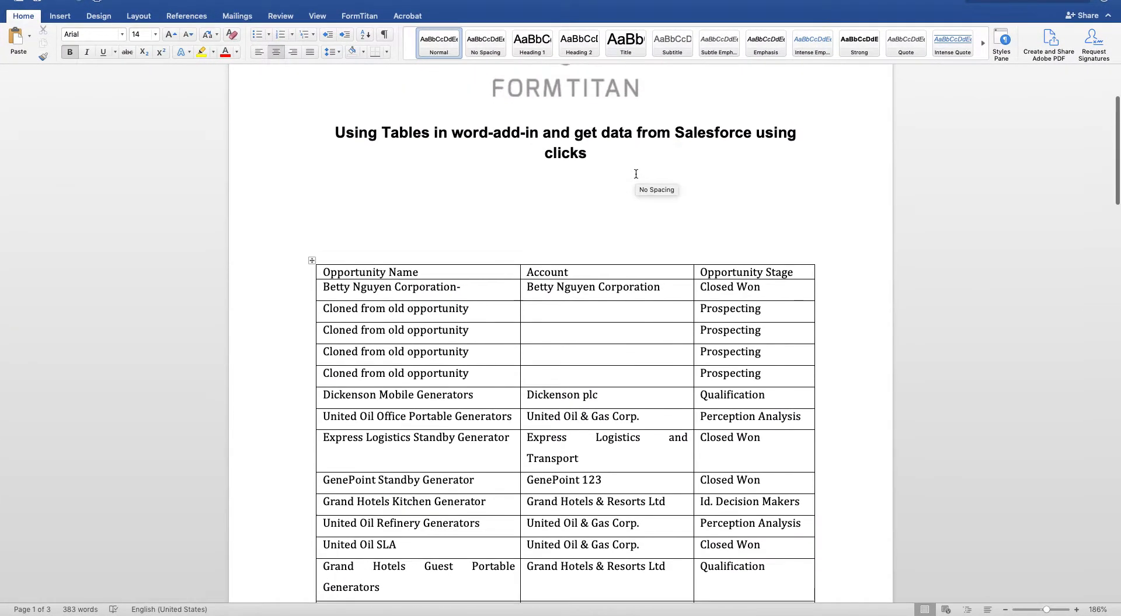
# Scroll through the previewed opportunity rows, then close the preview back to the template
pyautogui.scroll(-3)
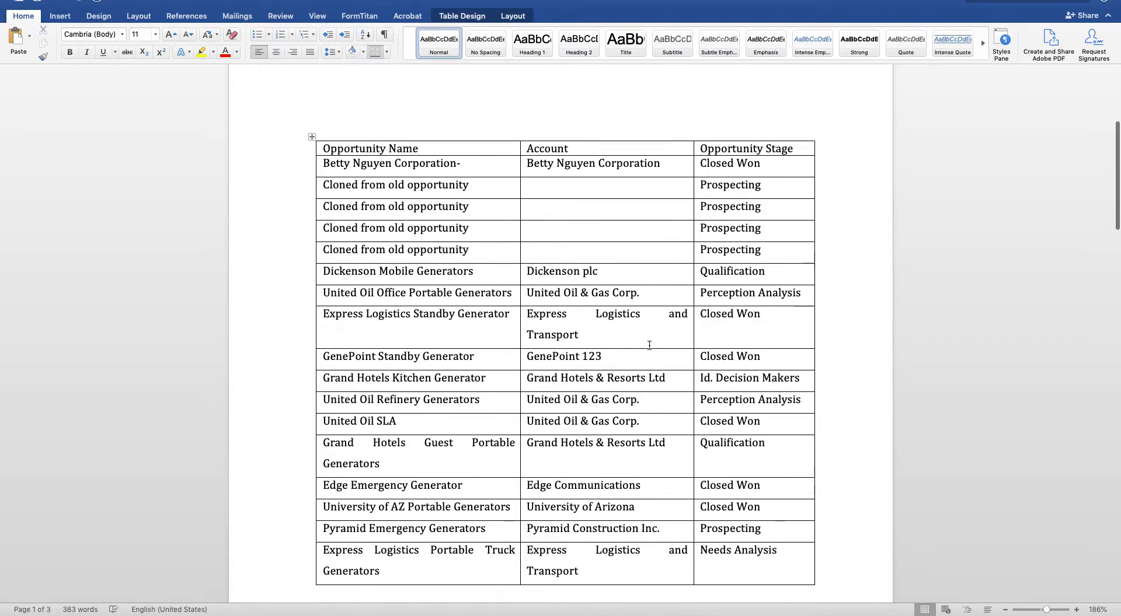
pyautogui.scroll(-3)
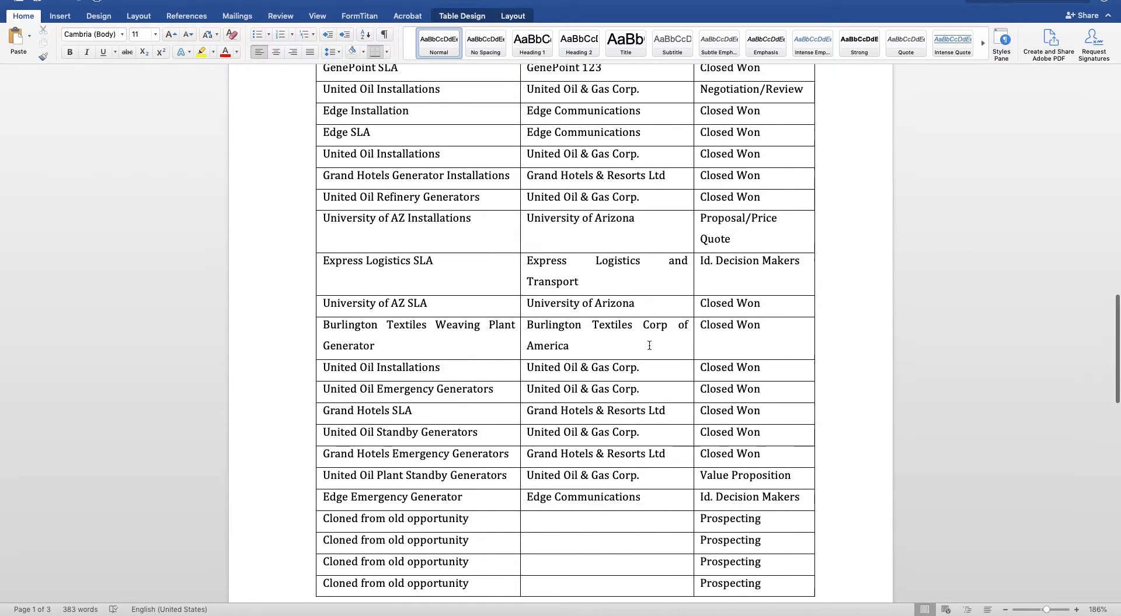
pyautogui.scroll(-3)
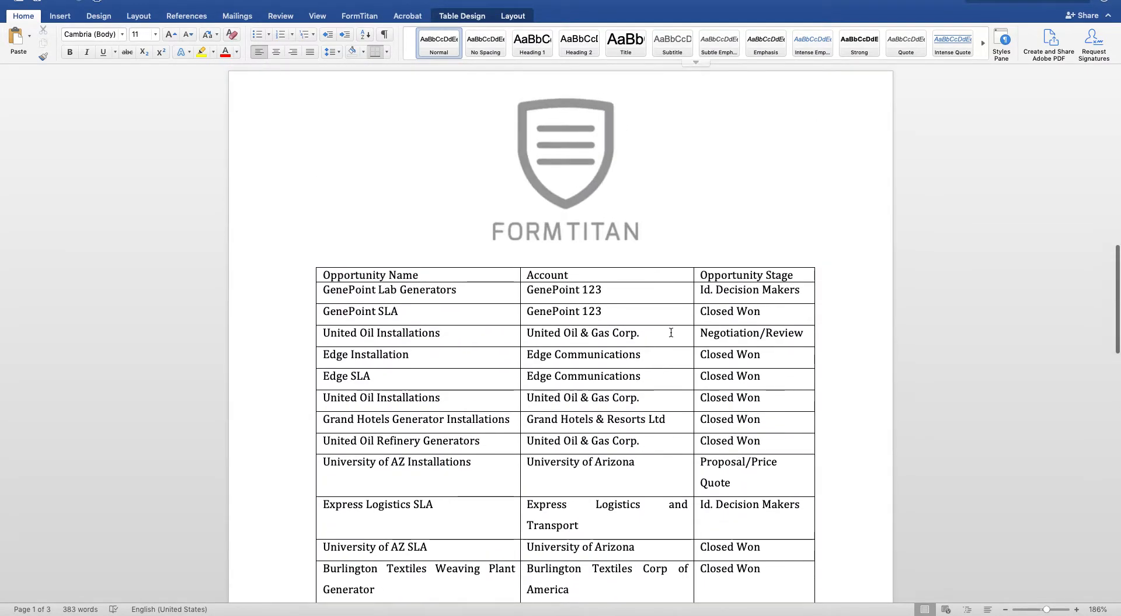
pyautogui.scroll(-3)
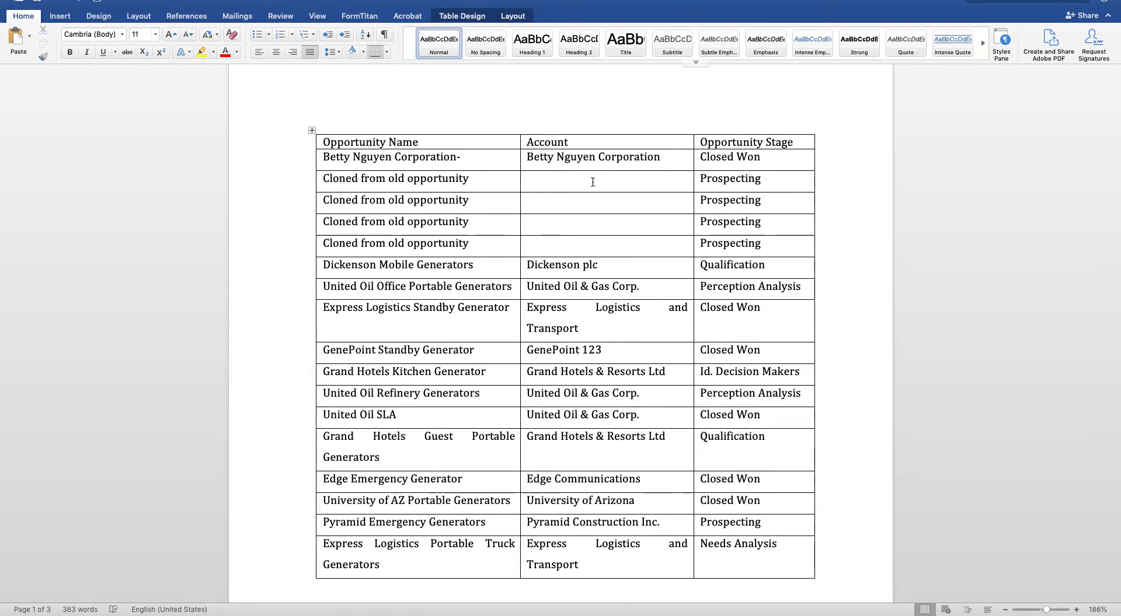
pyautogui.click(592, 179)
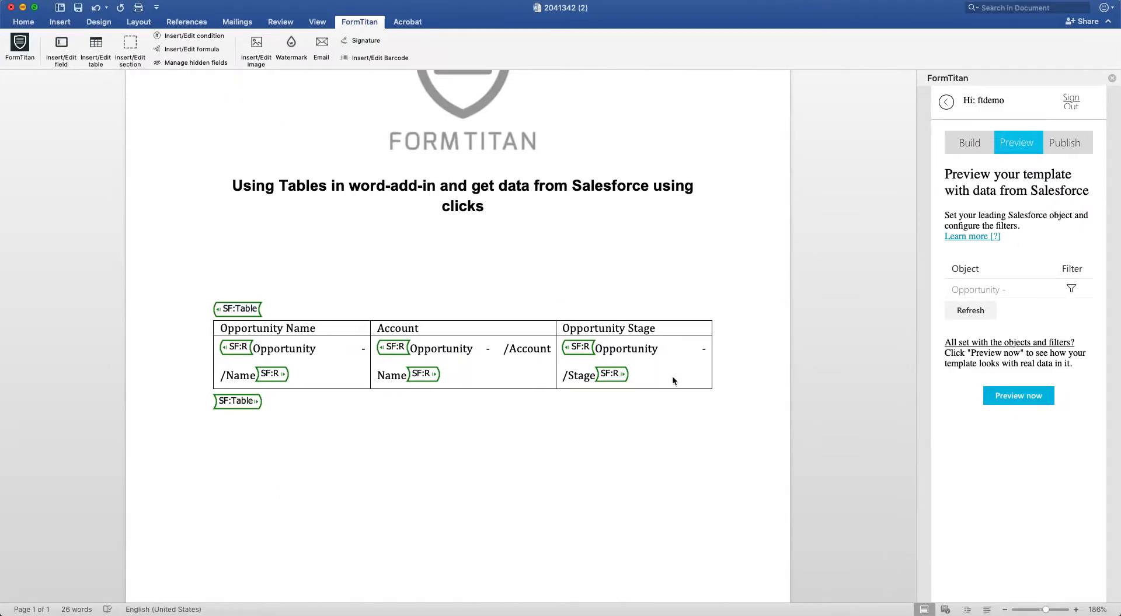
pyautogui.moveTo(142, 70)
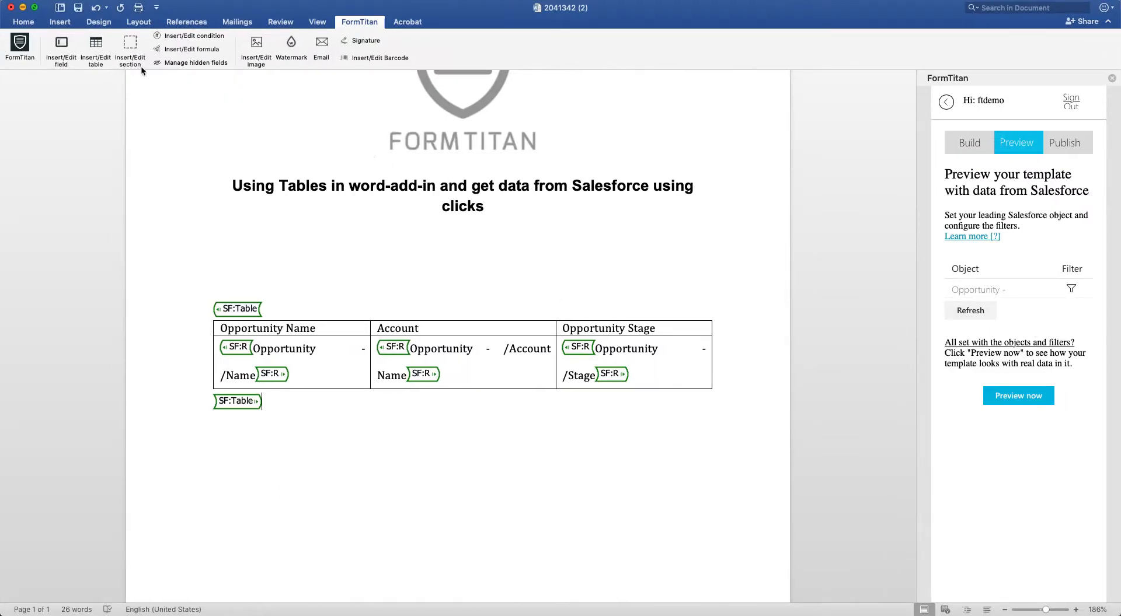
pyautogui.click(1018, 396)
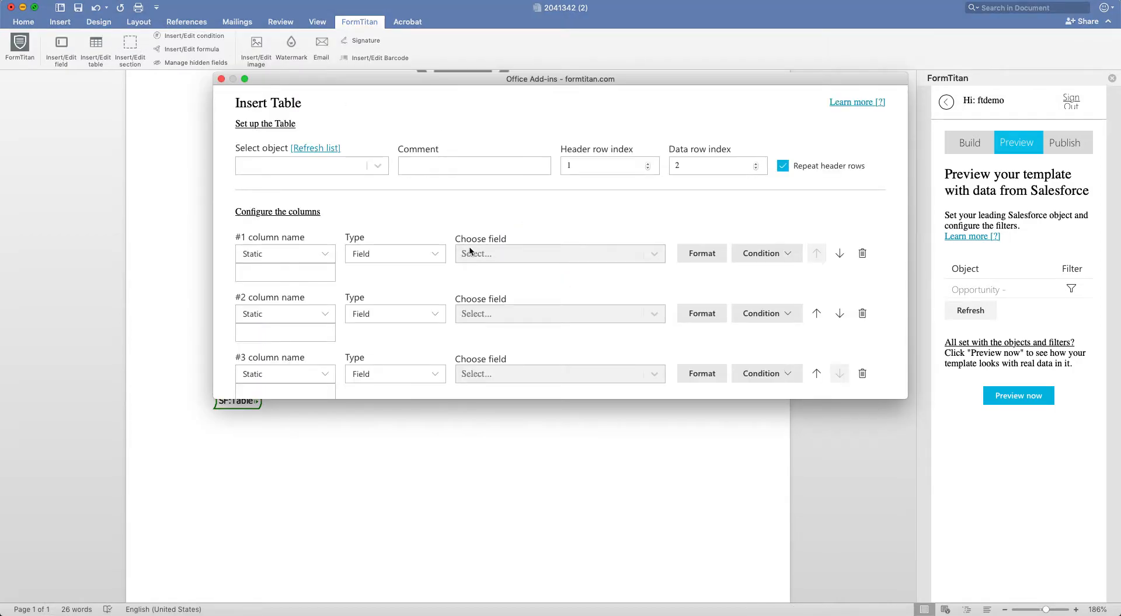
pyautogui.moveTo(478, 247)
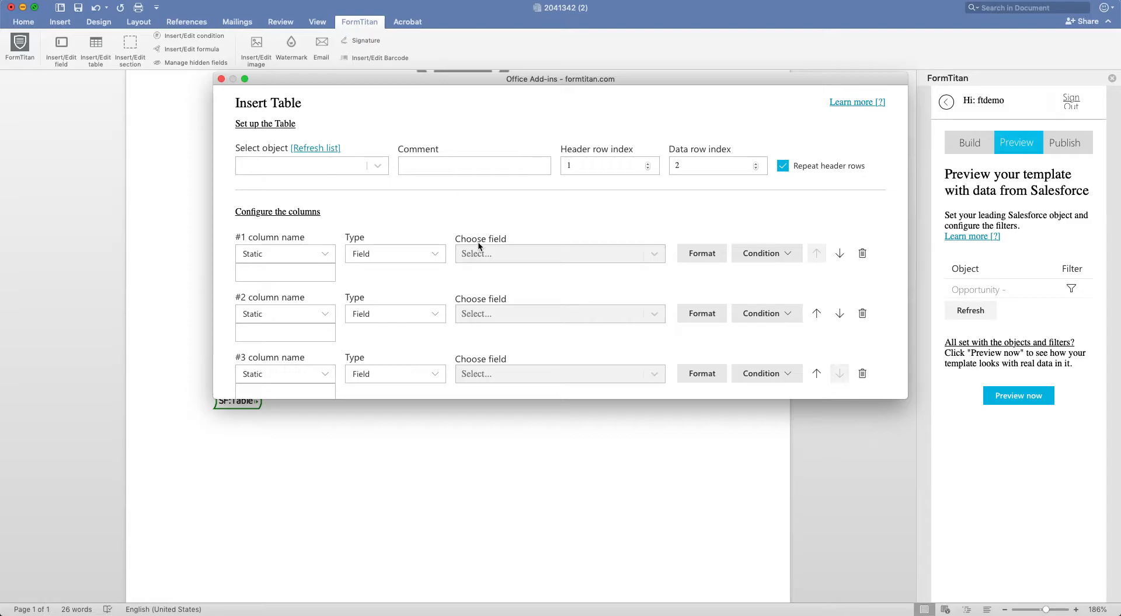
pyautogui.click(394, 254)
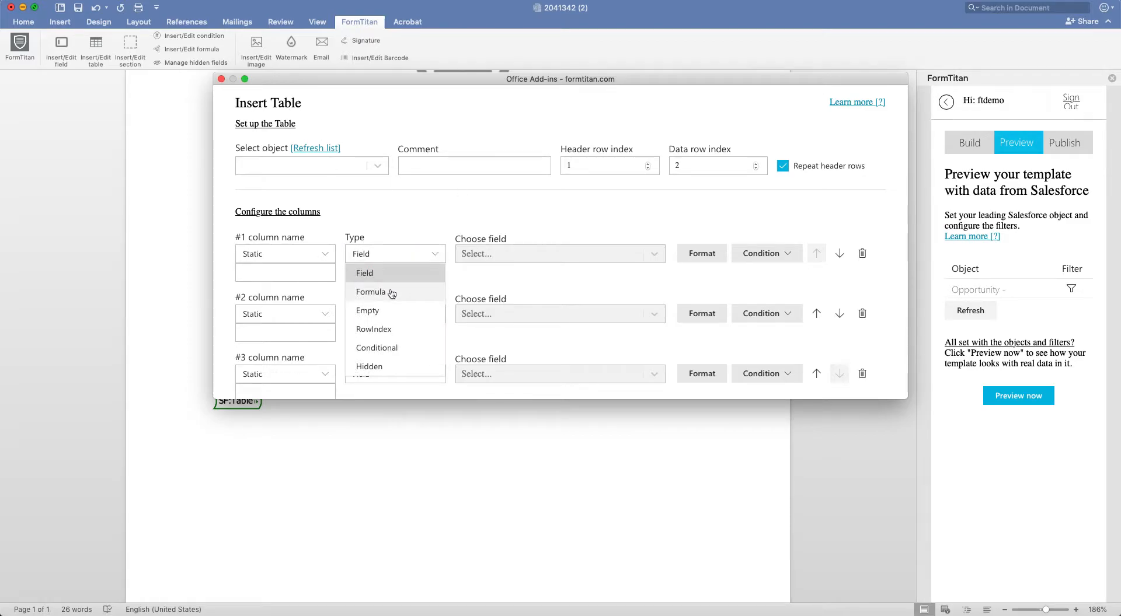
pyautogui.moveTo(417, 348)
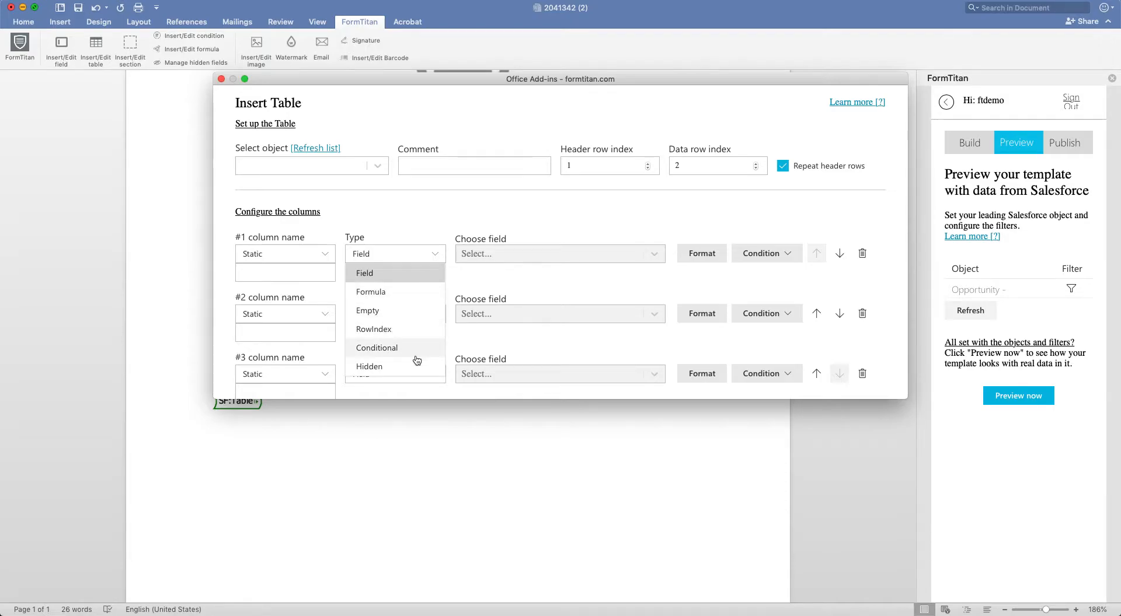
pyautogui.click(376, 348)
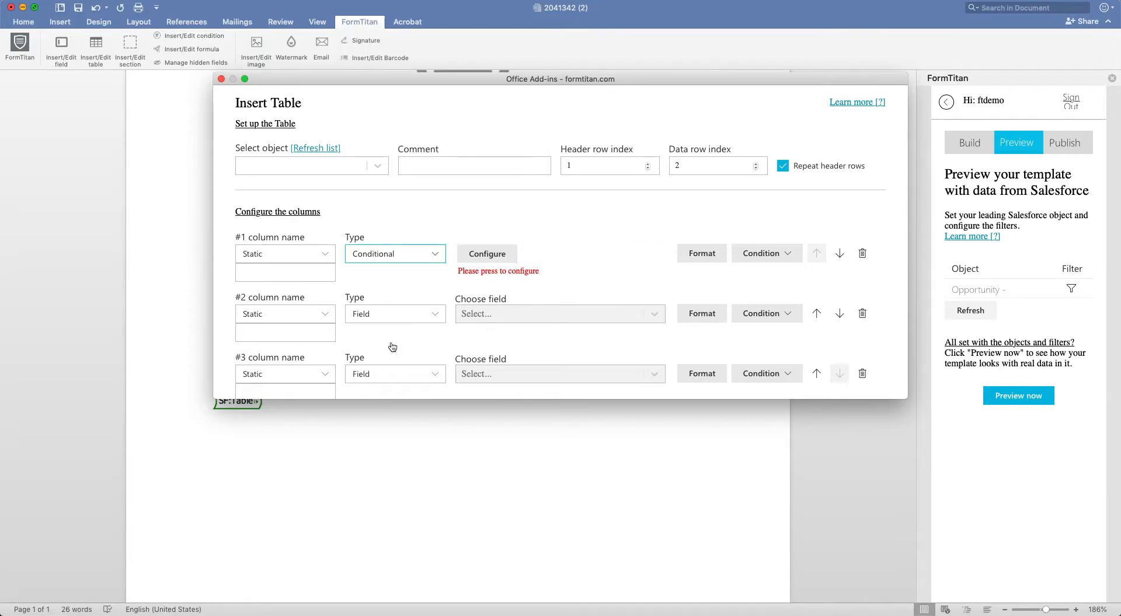
pyautogui.click(487, 254)
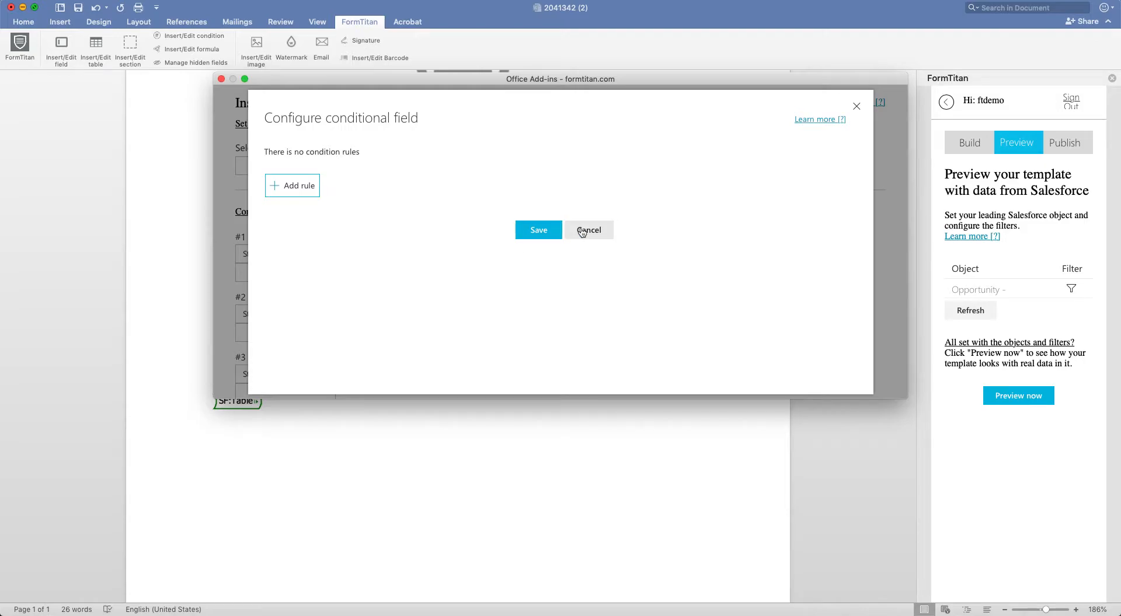
pyautogui.click(589, 230)
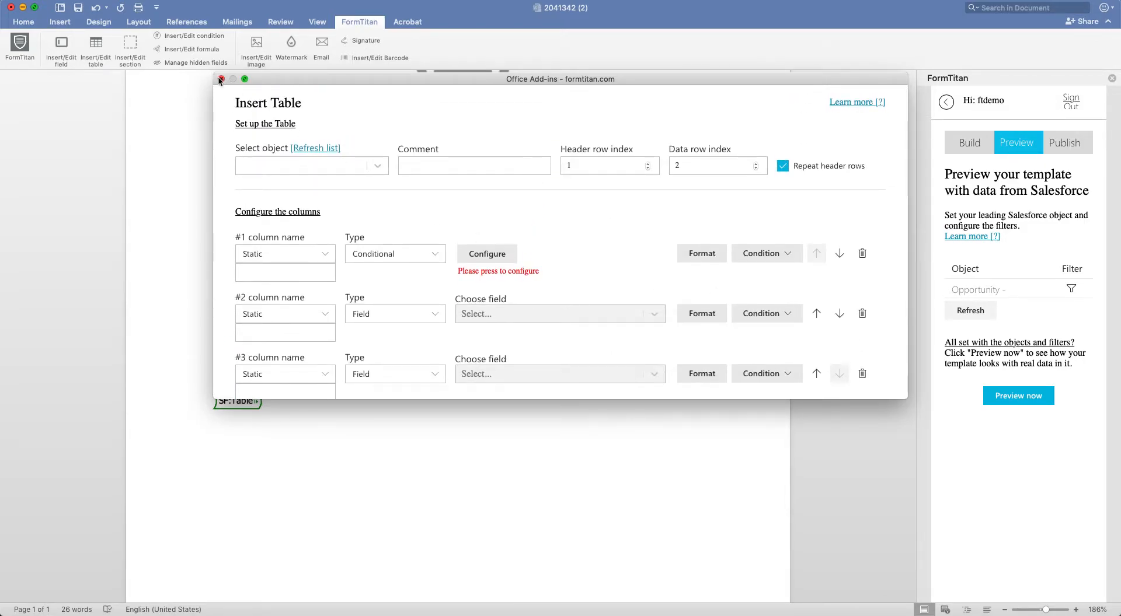
pyautogui.click(220, 79)
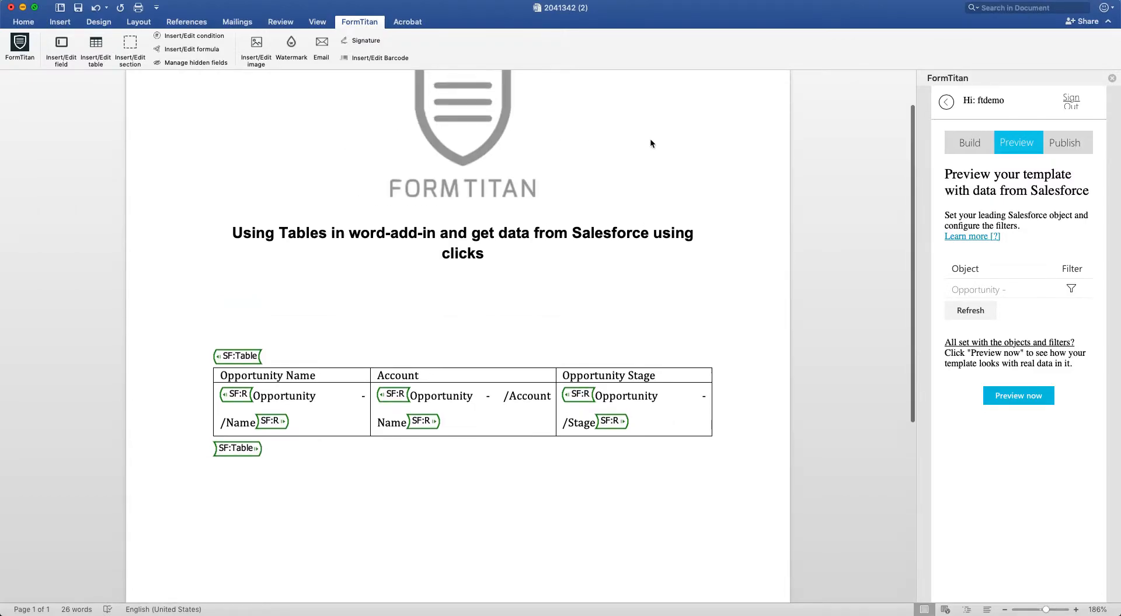